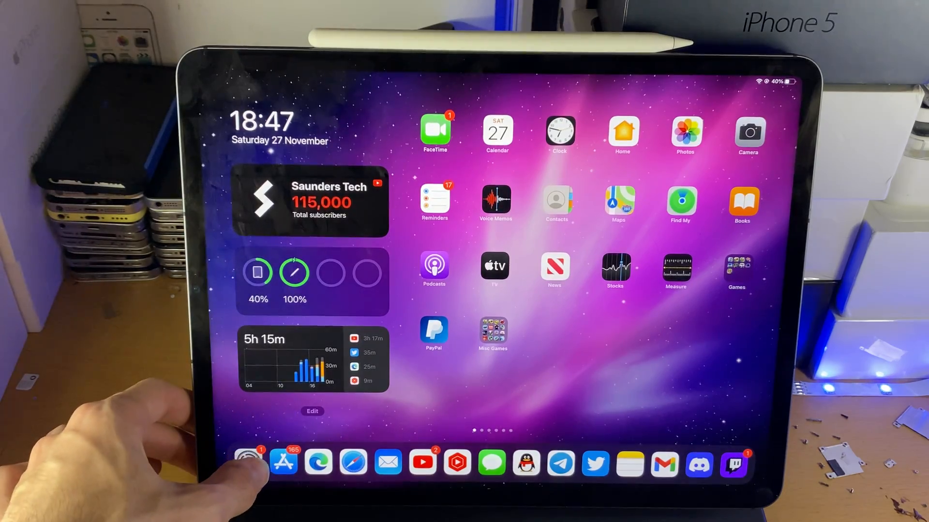
# Launch the Settings app from the Dock to reach Bluetooth settings
pyautogui.click(247, 461)
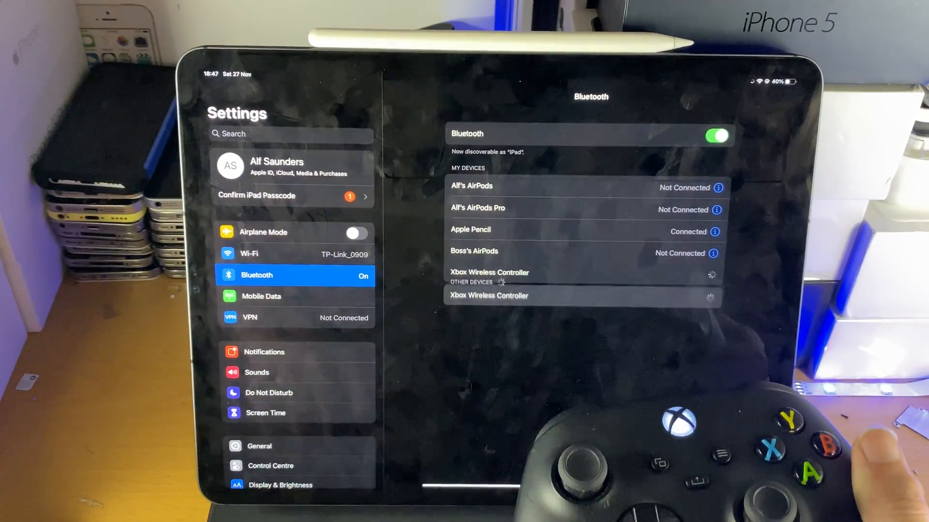
# Pair the Xbox Wireless Controller from Other Devices and accept the pairing request
pyautogui.click(489, 296)
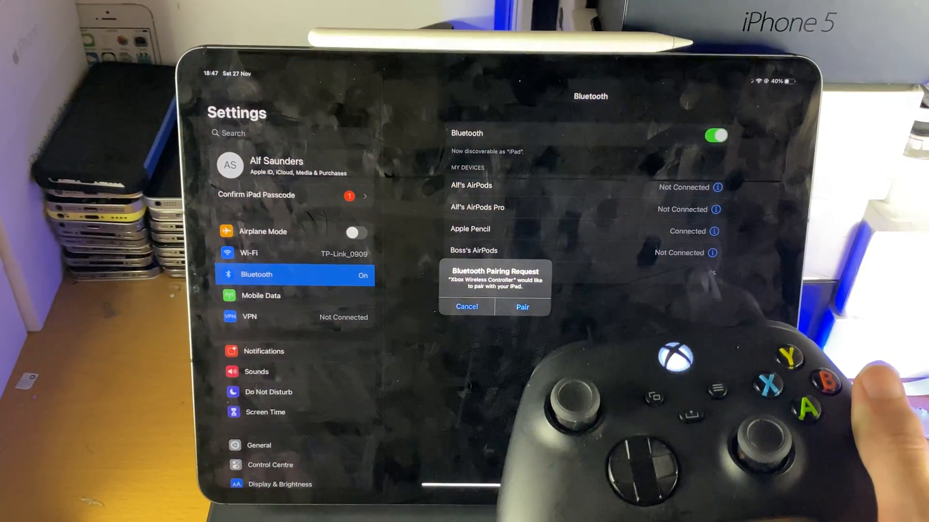
pyautogui.click(520, 306)
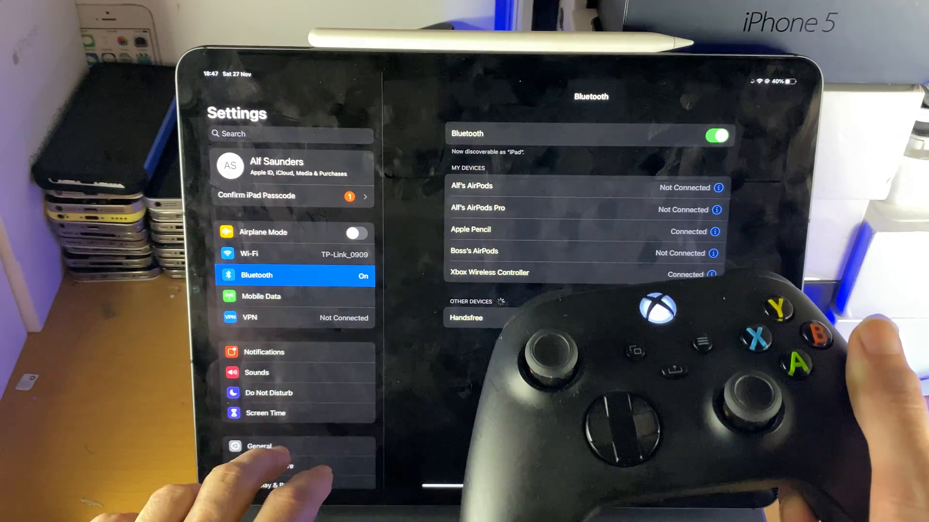
# Go to General and open the iPad's About page
pyautogui.click(259, 446)
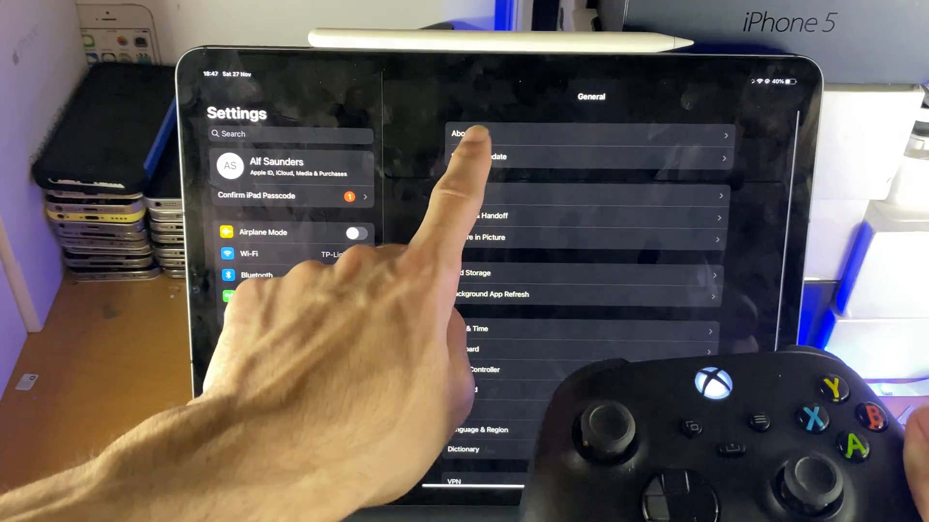
pyautogui.click(461, 133)
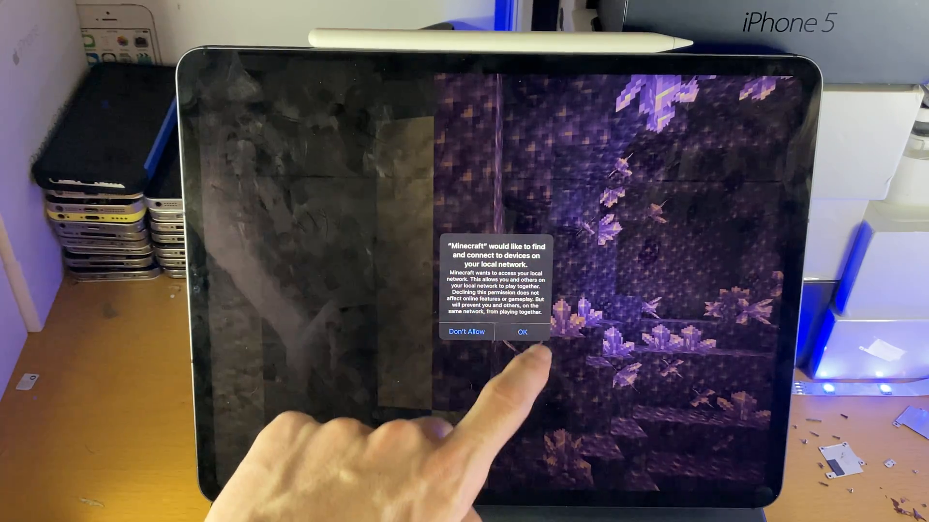
# Tap OK on Minecraft's local network permission alert
pyautogui.click(521, 332)
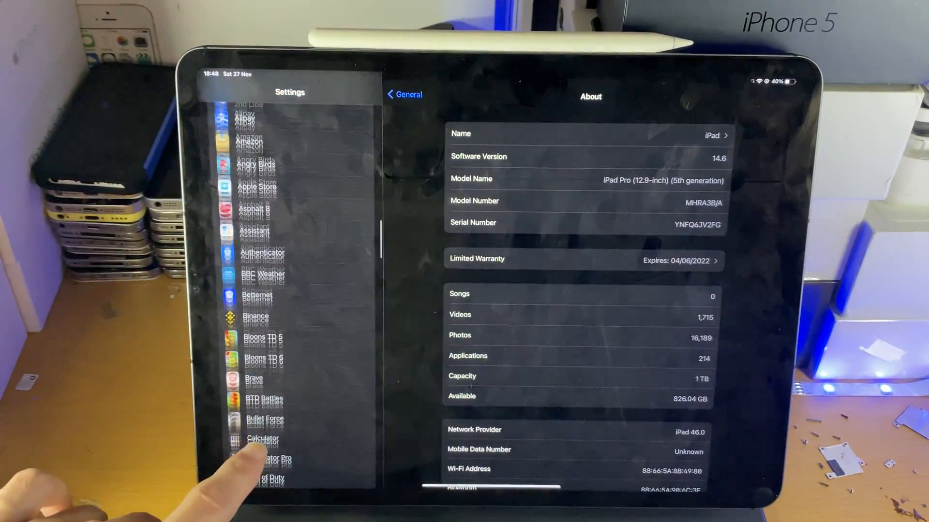
# Scroll the Settings sidebar down through installed apps and tap Minecraft's entry
pyautogui.scroll(-3)
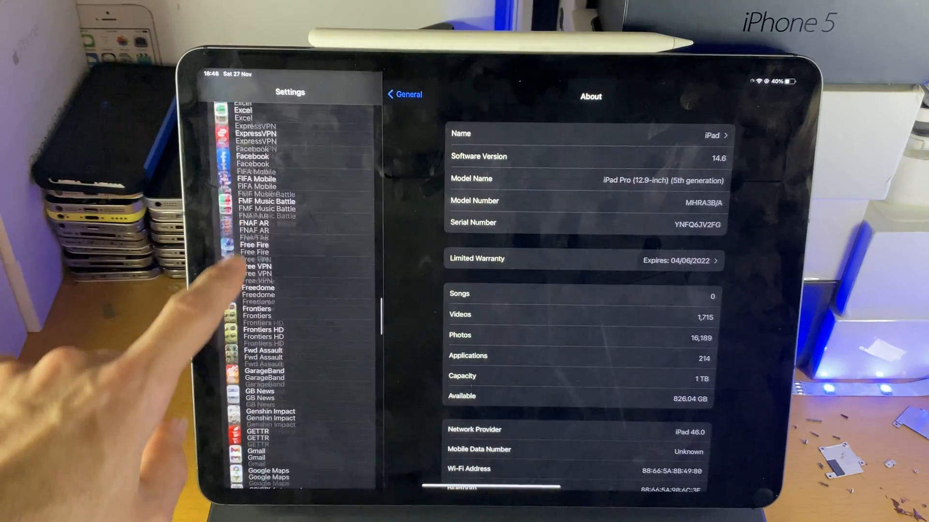
pyautogui.scroll(-3)
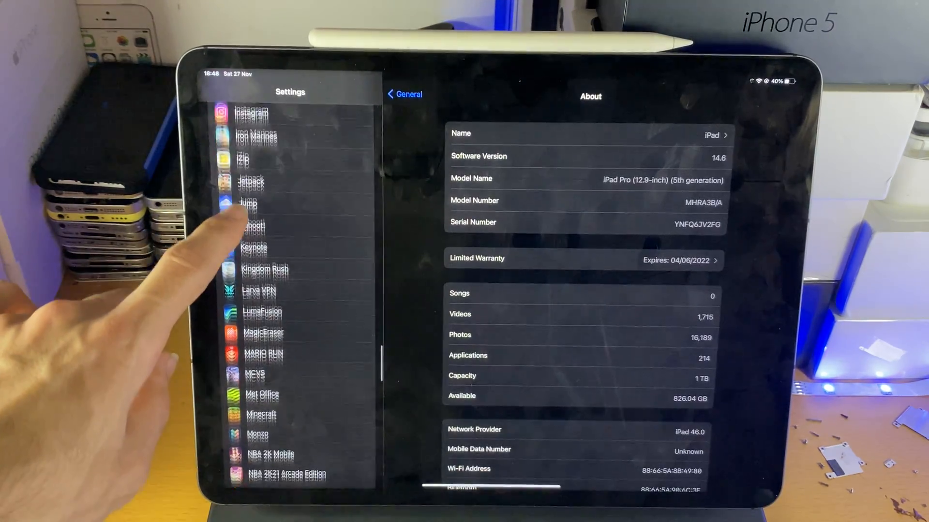
pyautogui.click(261, 415)
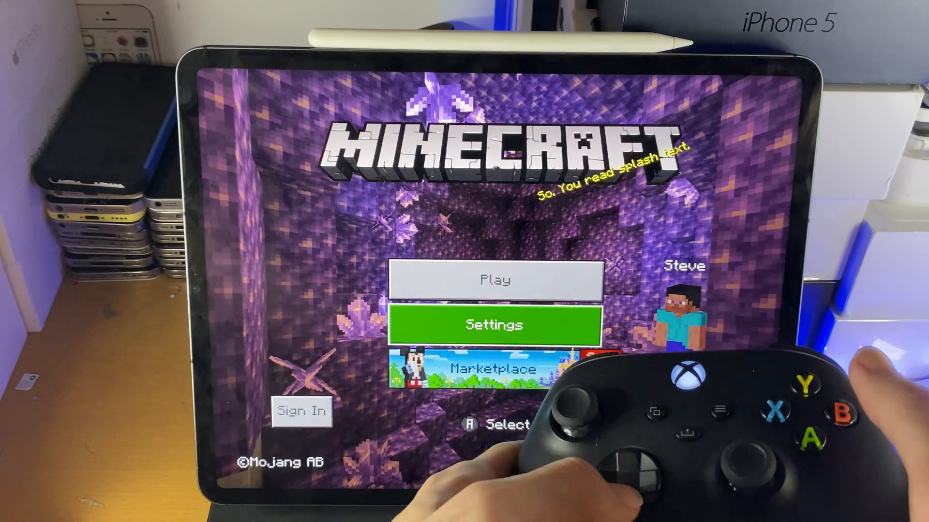
# Select Play on Minecraft's main menu to show the worlds list
pyautogui.click(495, 280)
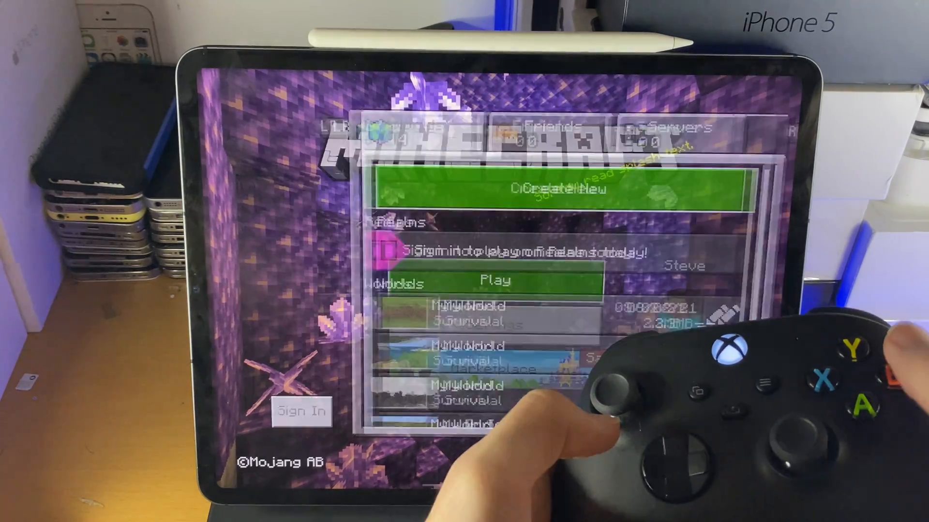